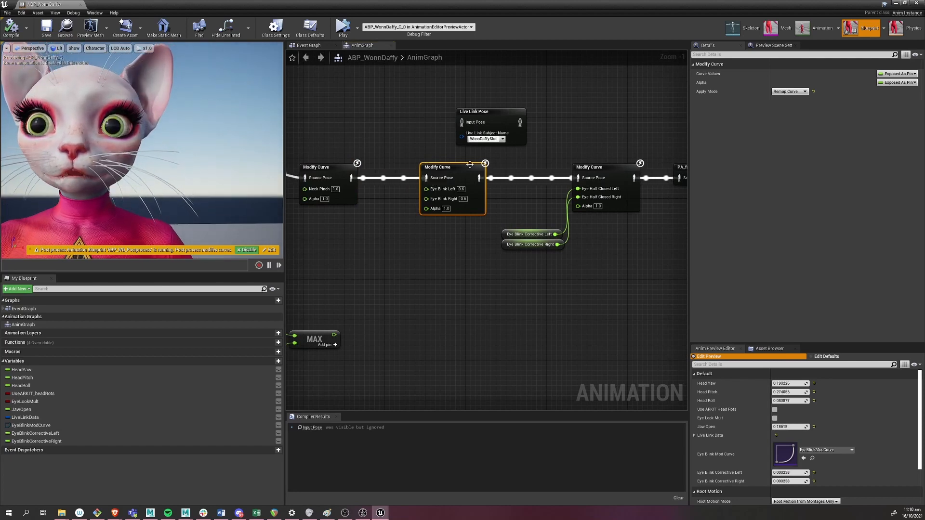
{"action": "mouse_move", "coordinate": [598, 188]}
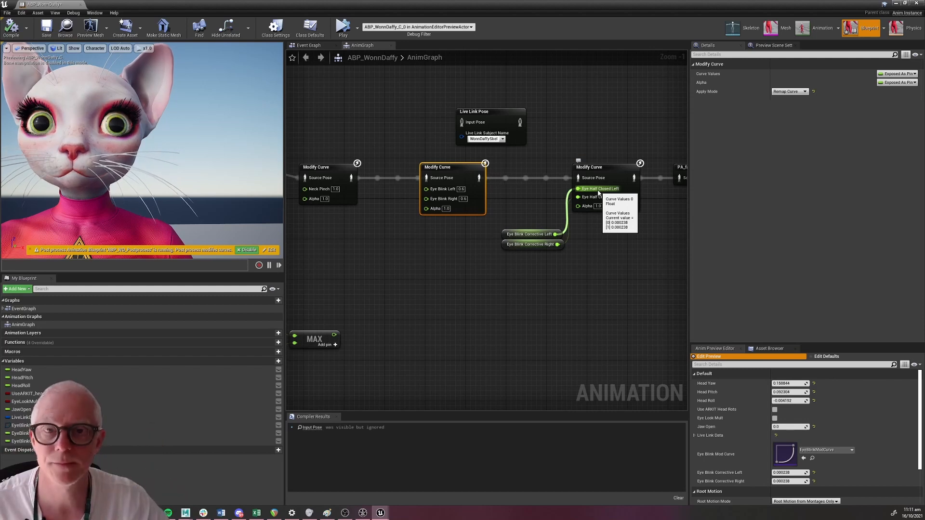
{"action": "mouse_move", "coordinate": [491, 215]}
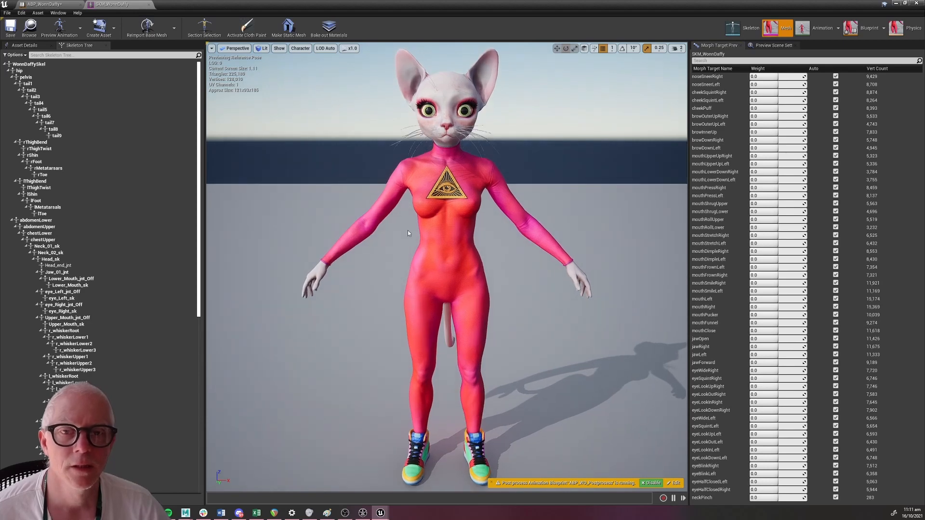
Zoom on the cat's face and set an eye blink morph target weight to 0.6 to close one eye.
{"action": "scroll", "scroll_direction": "up", "scroll_amount": 3}
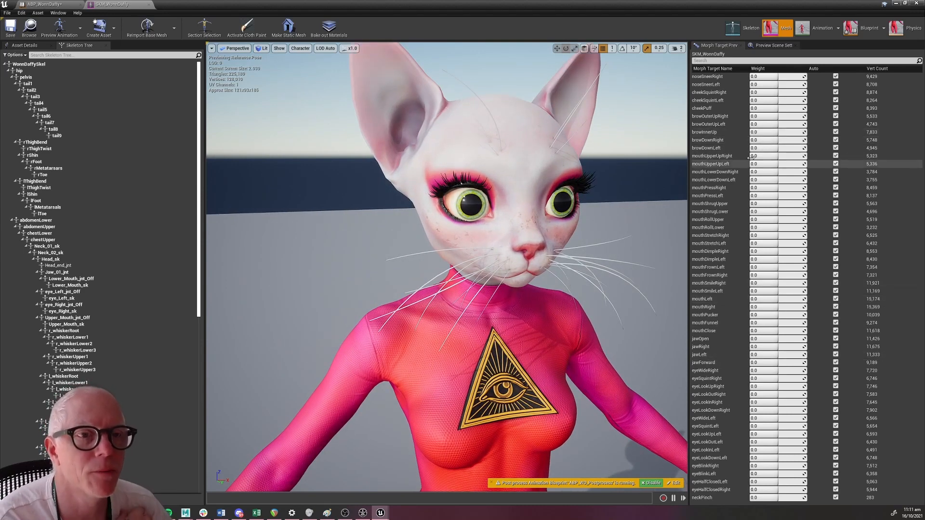
{"action": "mouse_move", "coordinate": [720, 300]}
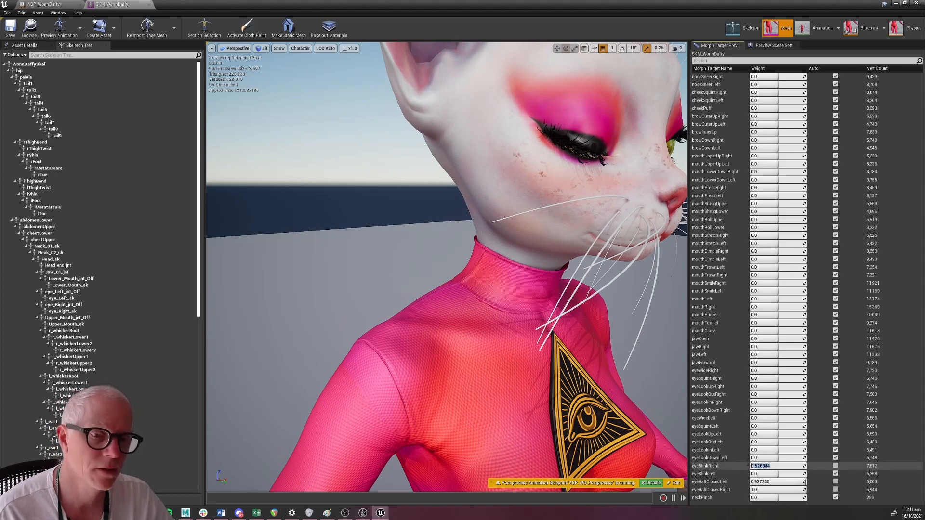
{"action": "type", "text": "0.6"}
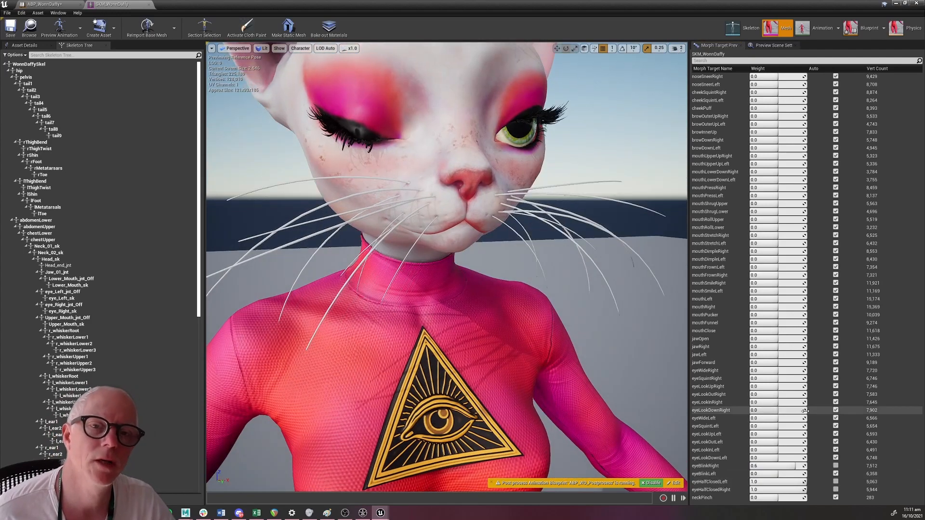
{"action": "left_click", "coordinate": [775, 466]}
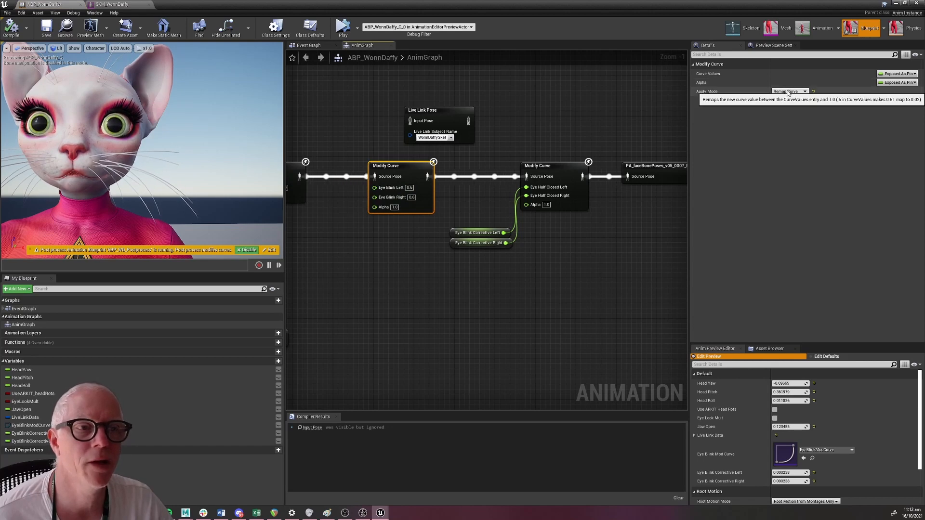
{"action": "mouse_move", "coordinate": [810, 116]}
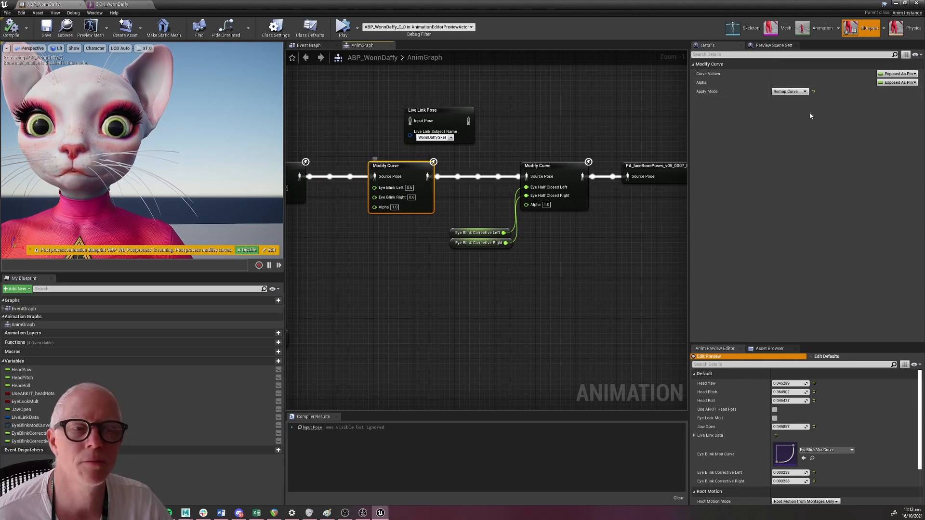
{"action": "mouse_move", "coordinate": [789, 92]}
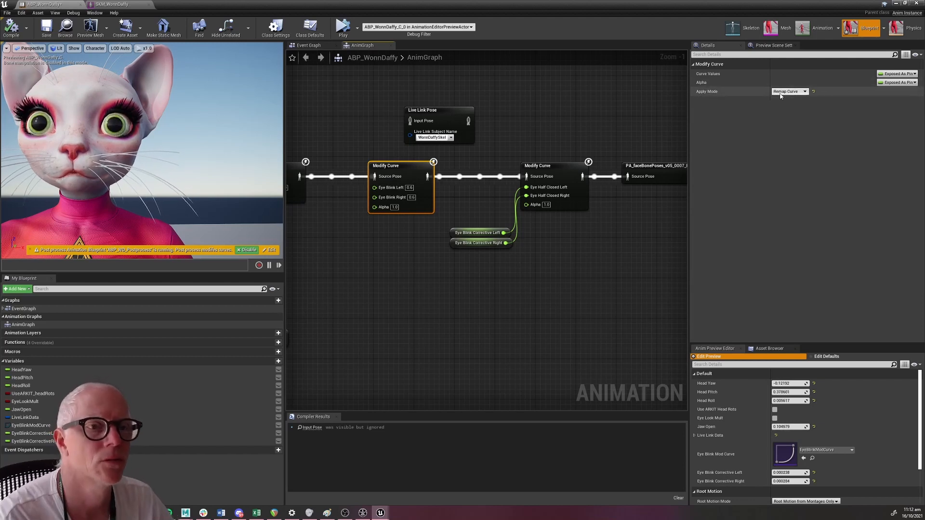
{"action": "mouse_move", "coordinate": [789, 92]}
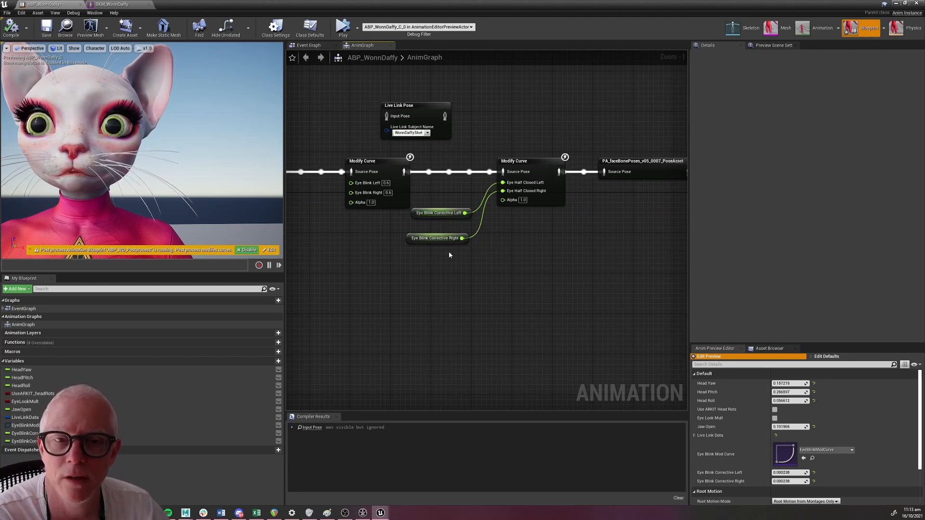
Reposition the Eye Blink Corrective Left and Right getter nodes, then go to the Event Graph.
{"action": "left_click", "coordinate": [431, 223]}
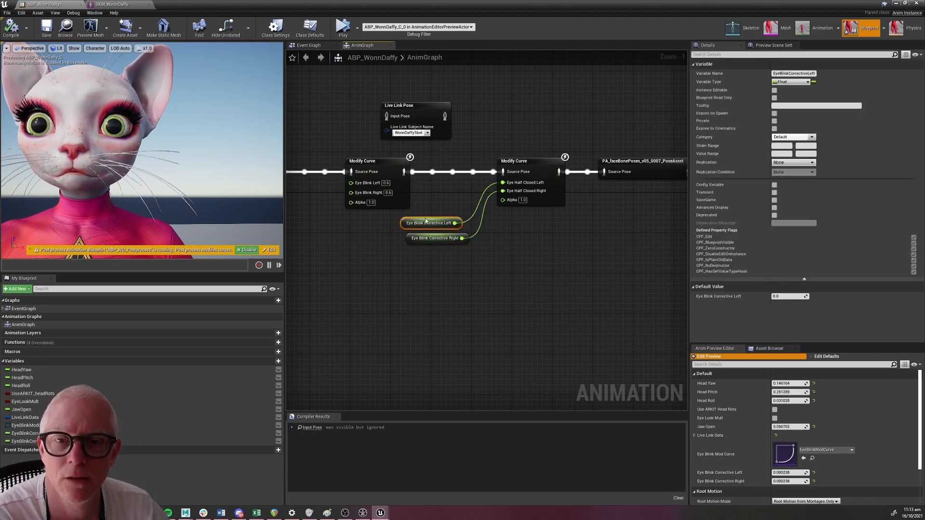
{"action": "left_click", "coordinate": [422, 247]}
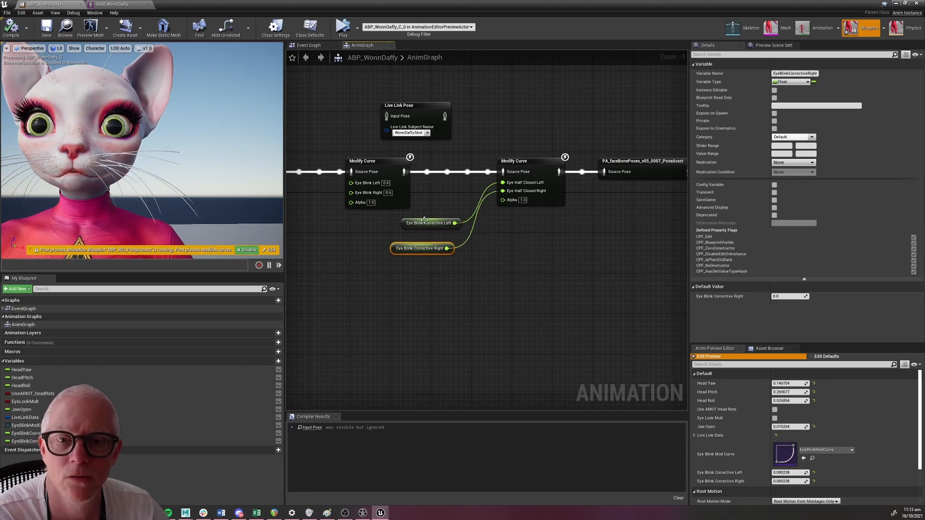
{"action": "left_click", "coordinate": [421, 228]}
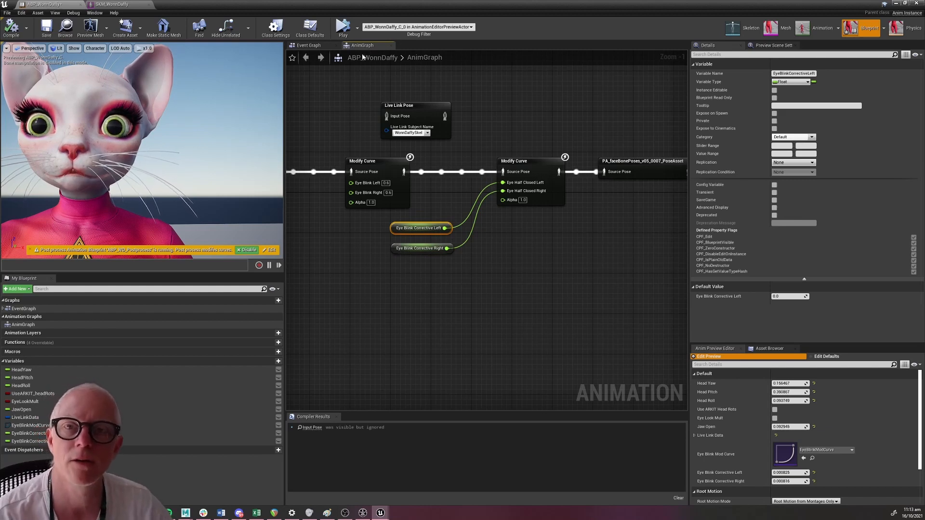
{"action": "left_click", "coordinate": [309, 45]}
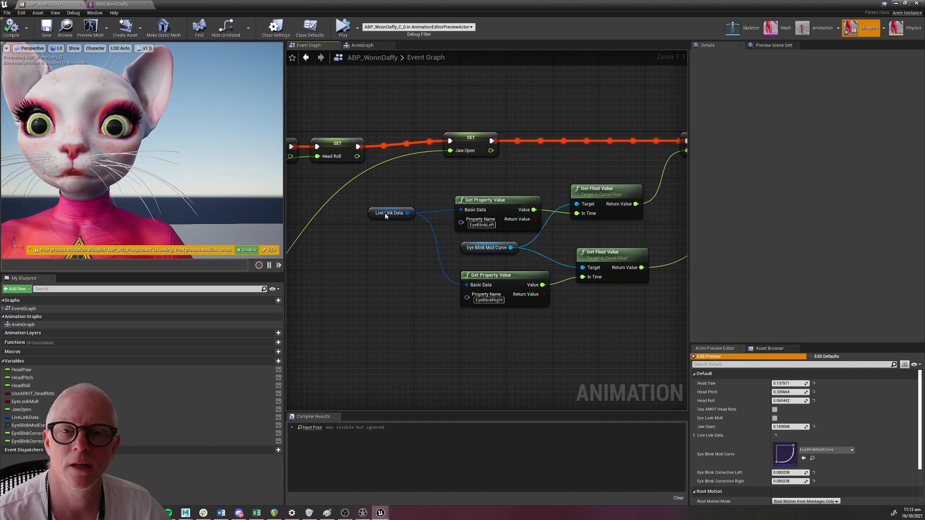
{"action": "left_click", "coordinate": [391, 213]}
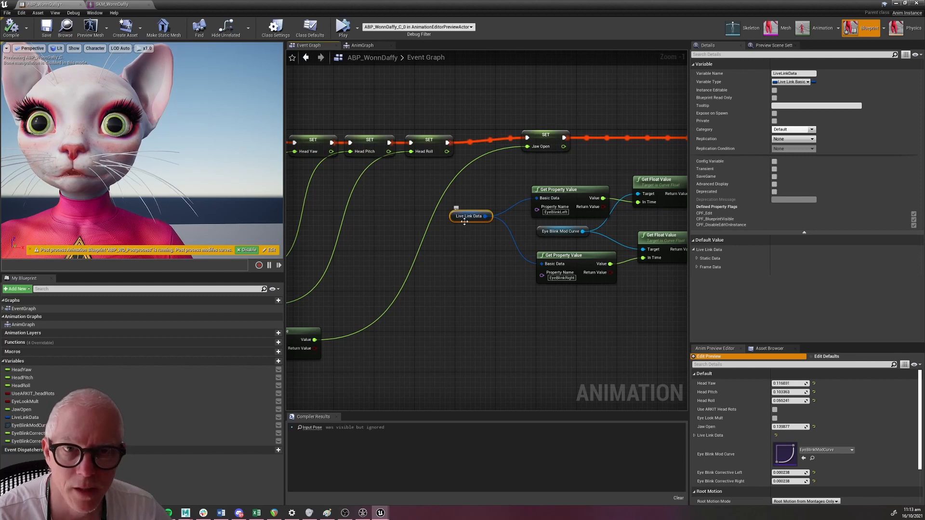
{"action": "mouse_move", "coordinate": [591, 194]}
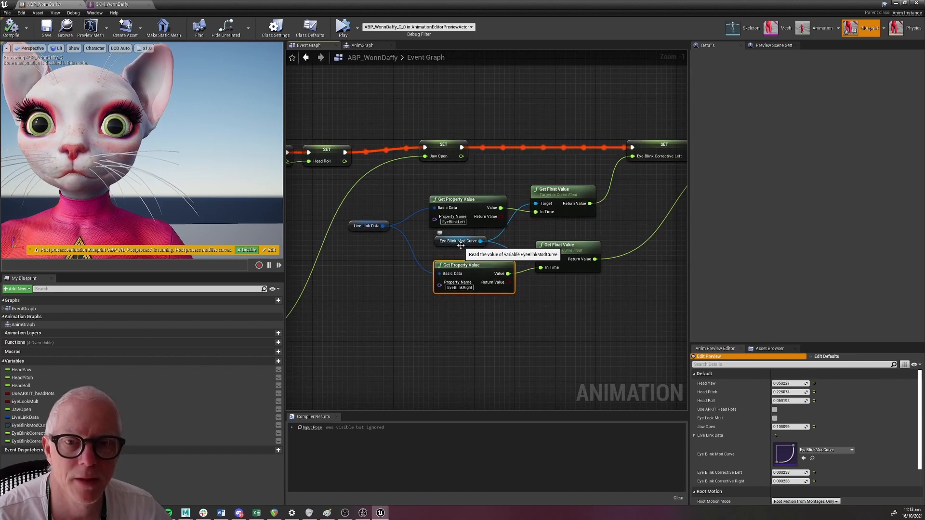
{"action": "left_click", "coordinate": [460, 241]}
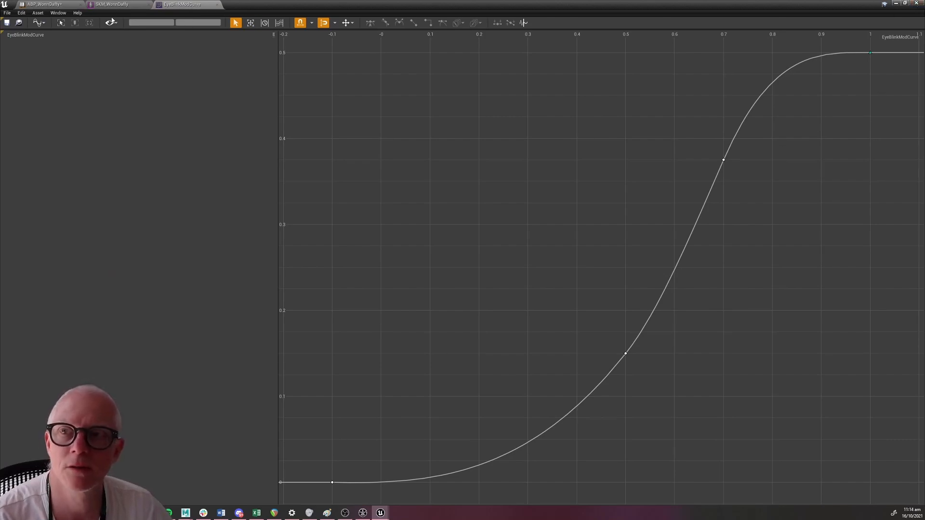
Return from the EyeBlinkModCurve editor to the ABP_WonnDaffy blueprint.
{"action": "left_click", "coordinate": [112, 5]}
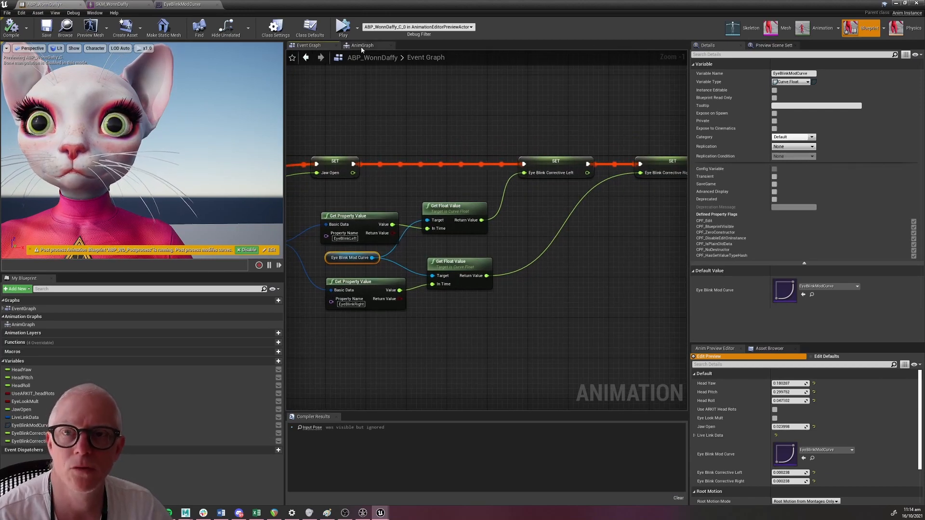
From the AnimGraph's PA_faceBonePoses node, browse to the pose asset in the content folders.
{"action": "left_click", "coordinate": [360, 45]}
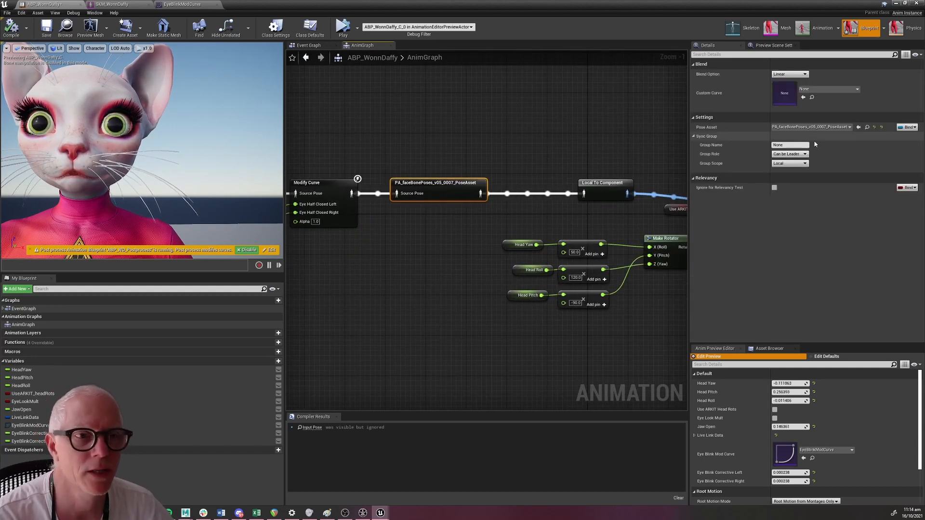
{"action": "mouse_move", "coordinate": [811, 127]}
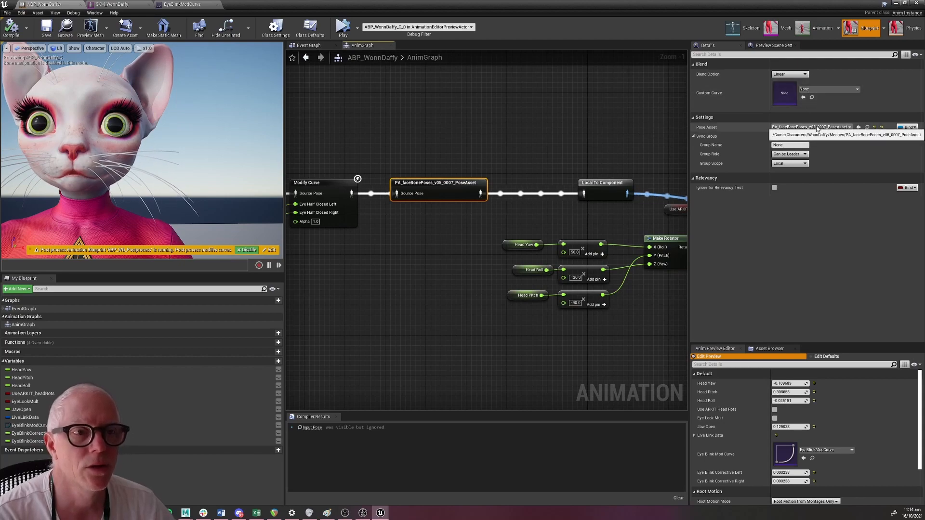
{"action": "left_click", "coordinate": [866, 126]}
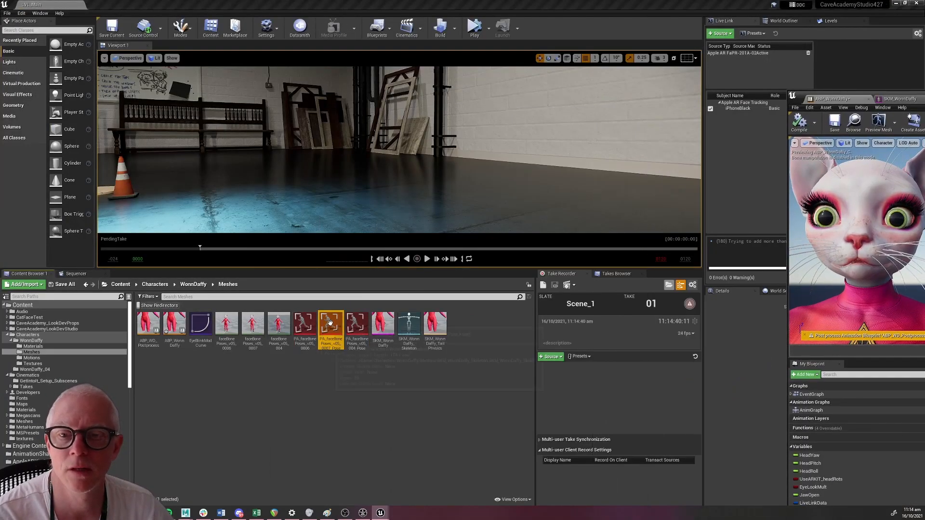
Review the PA_faceBonePoses pose asset's facial pose list, including the browOuterUpRight weight.
{"action": "double_click", "coordinate": [332, 326]}
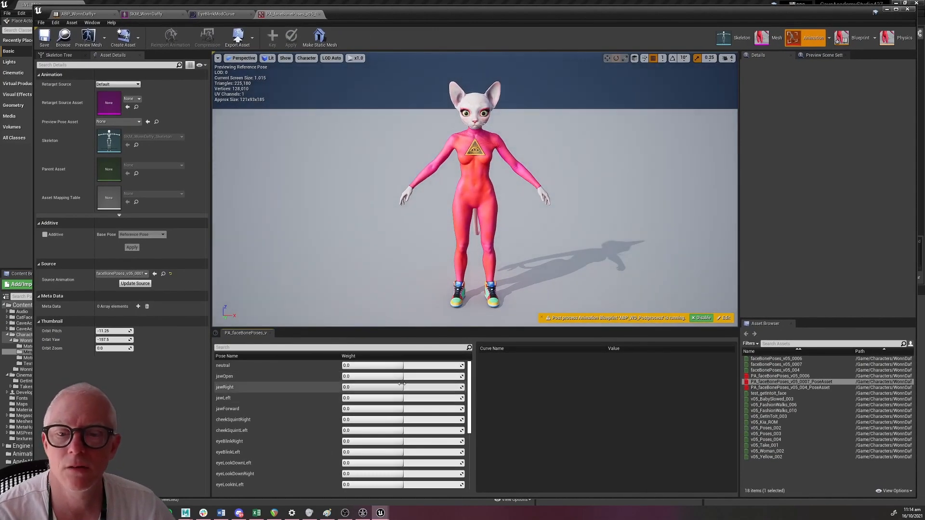
{"action": "scroll", "scroll_direction": "down", "scroll_amount": 3}
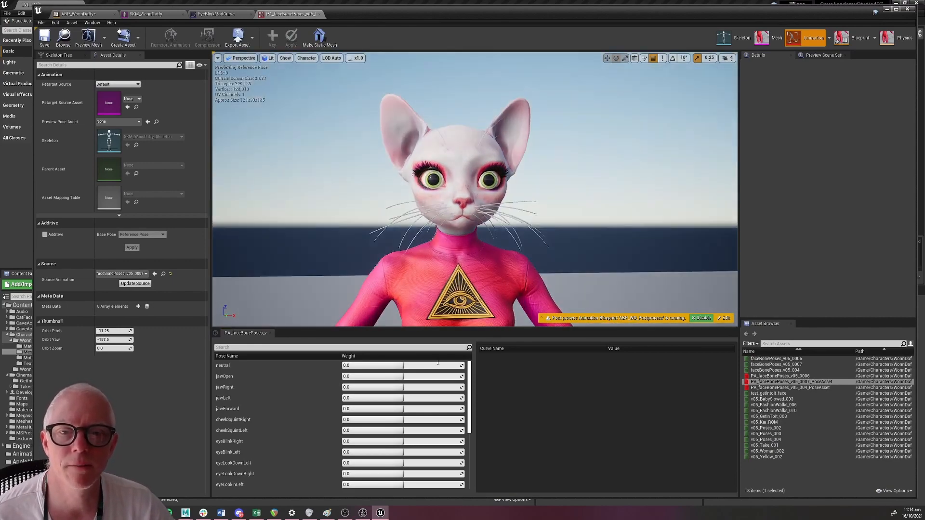
{"action": "scroll", "scroll_direction": "down", "scroll_amount": 3}
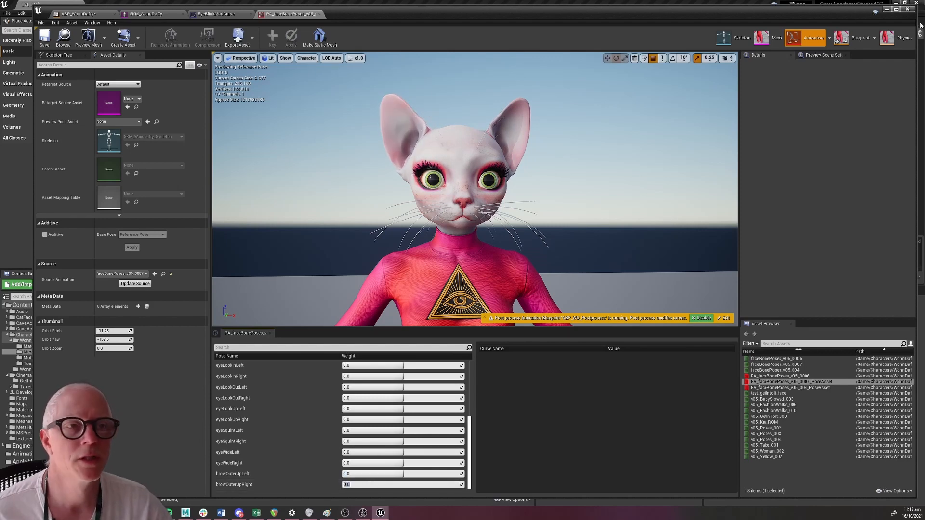
{"action": "left_click", "coordinate": [77, 13]}
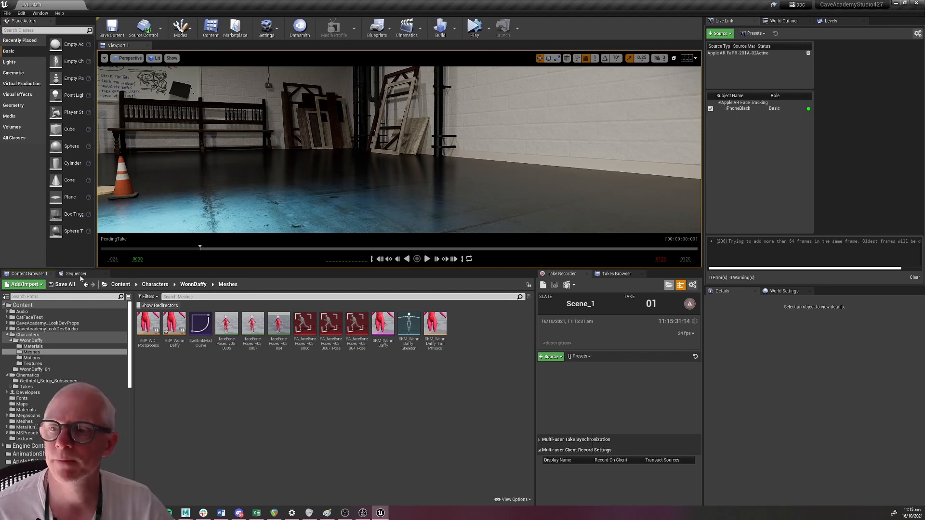
{"action": "mouse_move", "coordinate": [27, 375]}
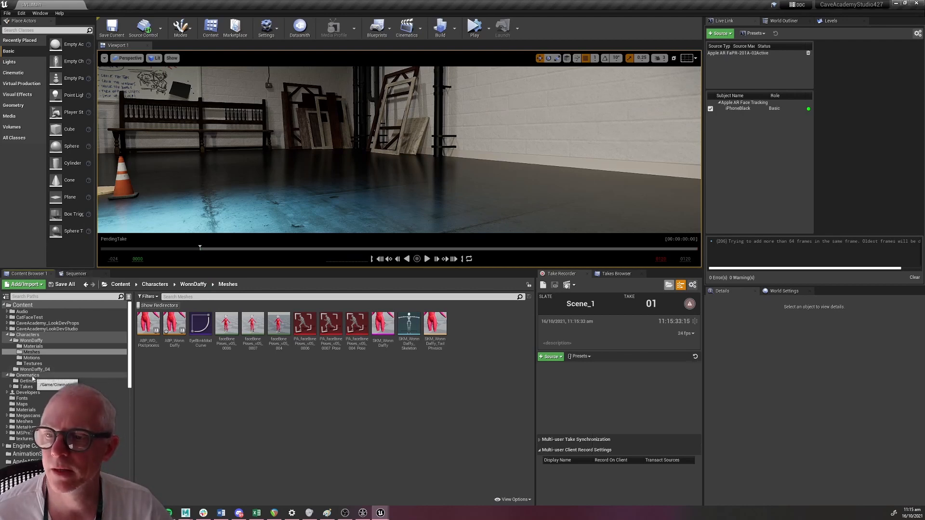